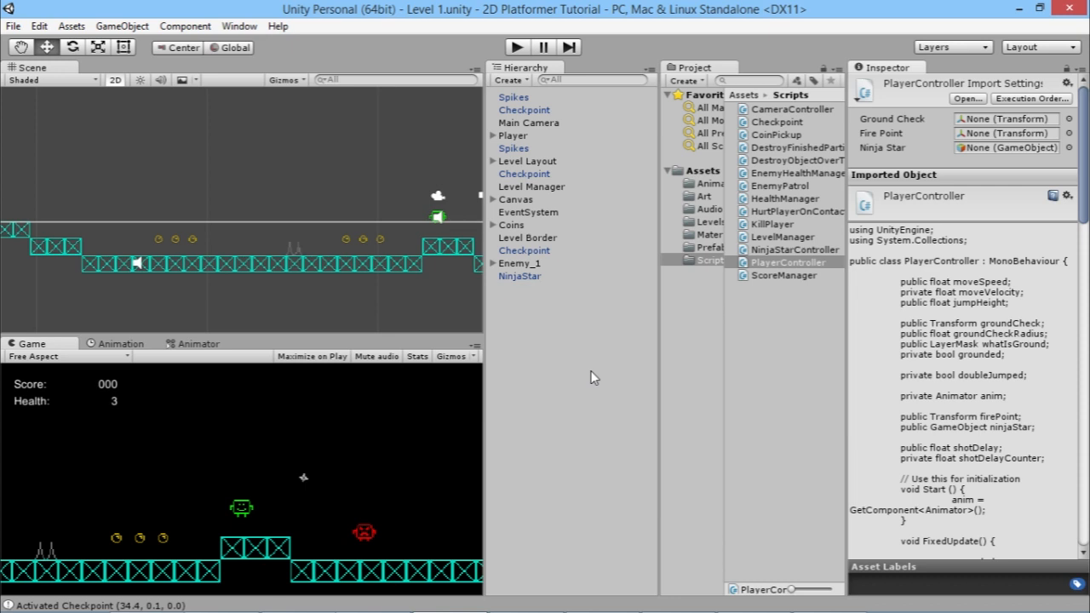
{"action": "mouse_move", "coordinate": [568, 394]}
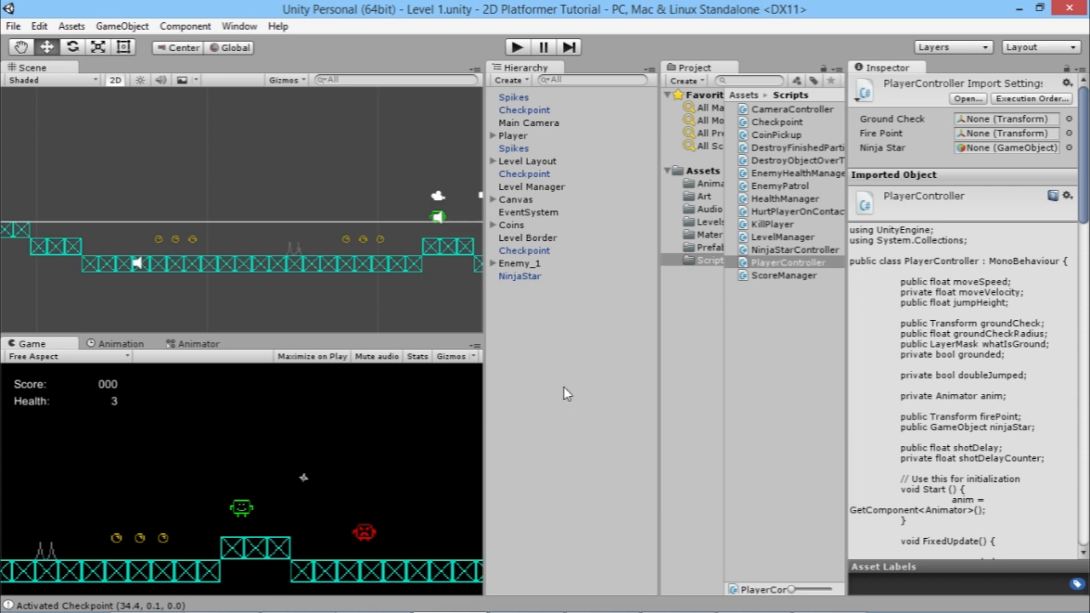
{"action": "mouse_move", "coordinate": [545, 228]}
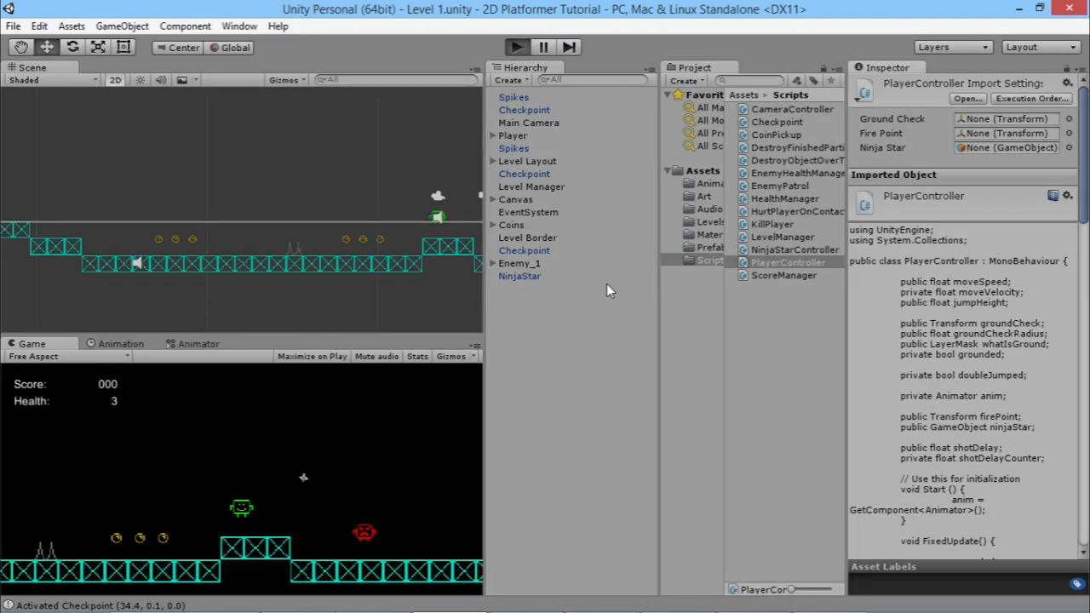
{"action": "mouse_move", "coordinate": [608, 291]}
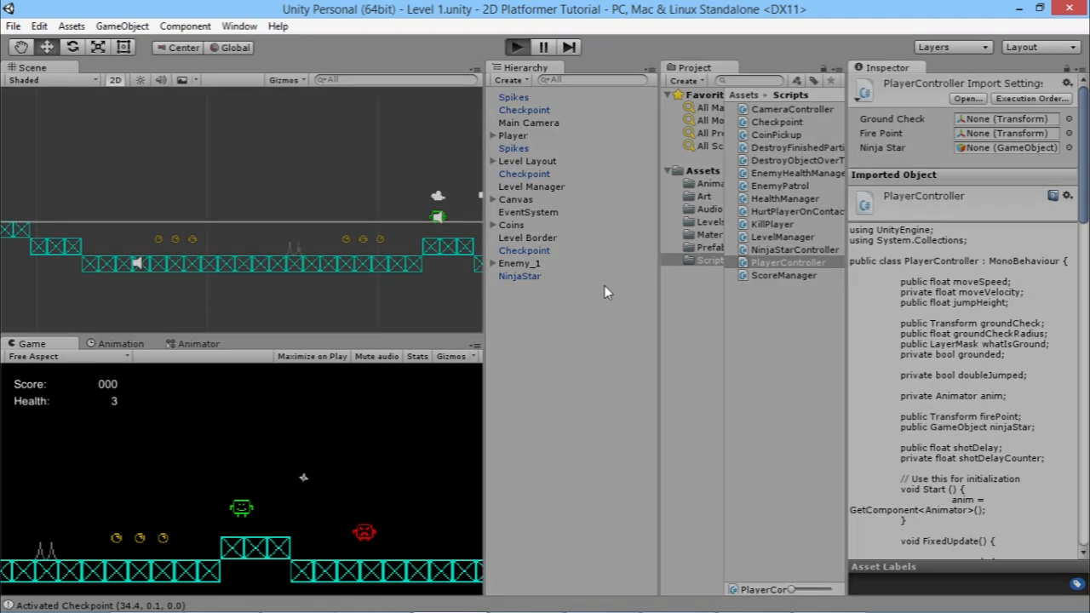
{"action": "mouse_move", "coordinate": [545, 386]}
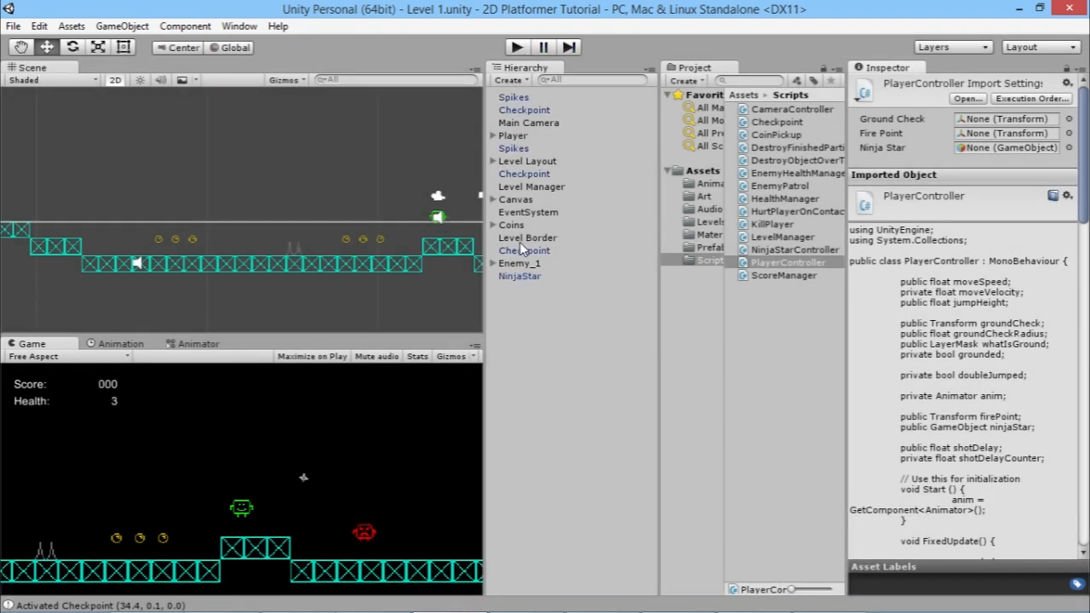
Select Player and untick Apply Root Motion on its Animator component
{"action": "left_click", "coordinate": [512, 136]}
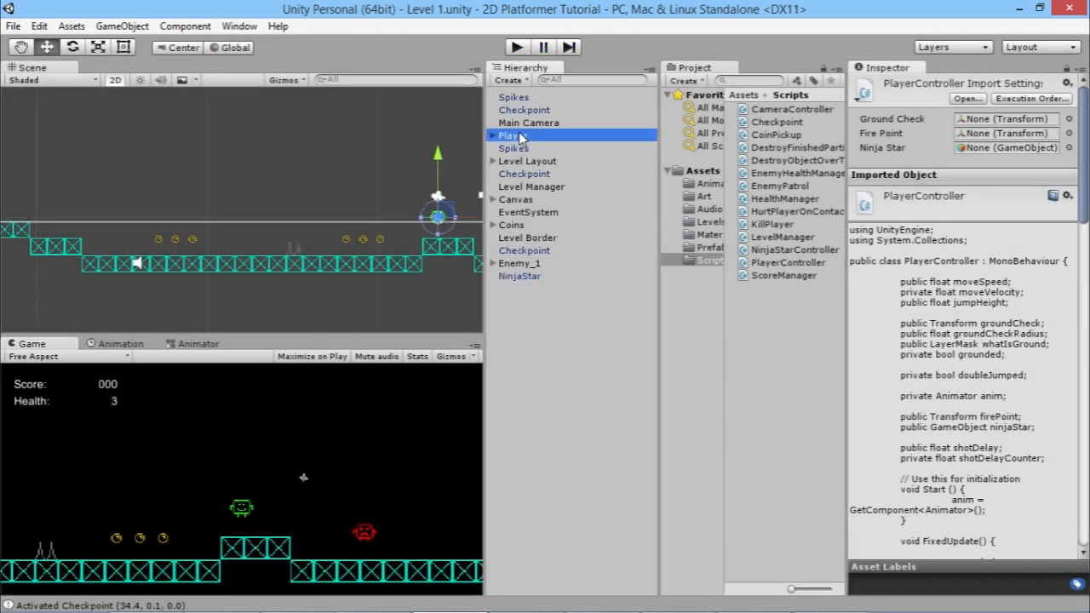
{"action": "left_click", "coordinate": [512, 134]}
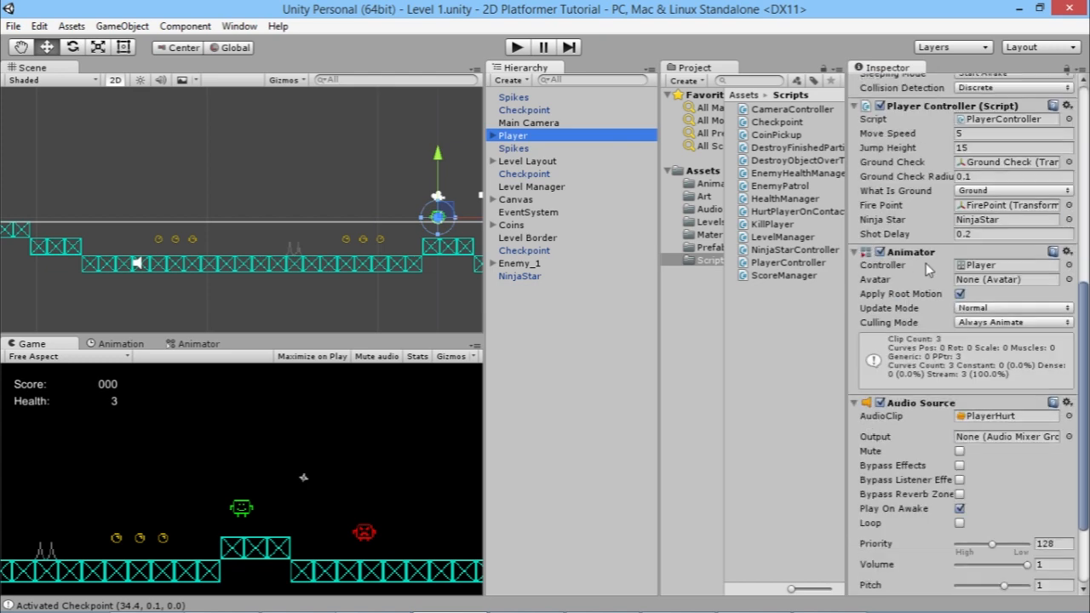
{"action": "scroll", "scroll_direction": "down", "scroll_amount": 3}
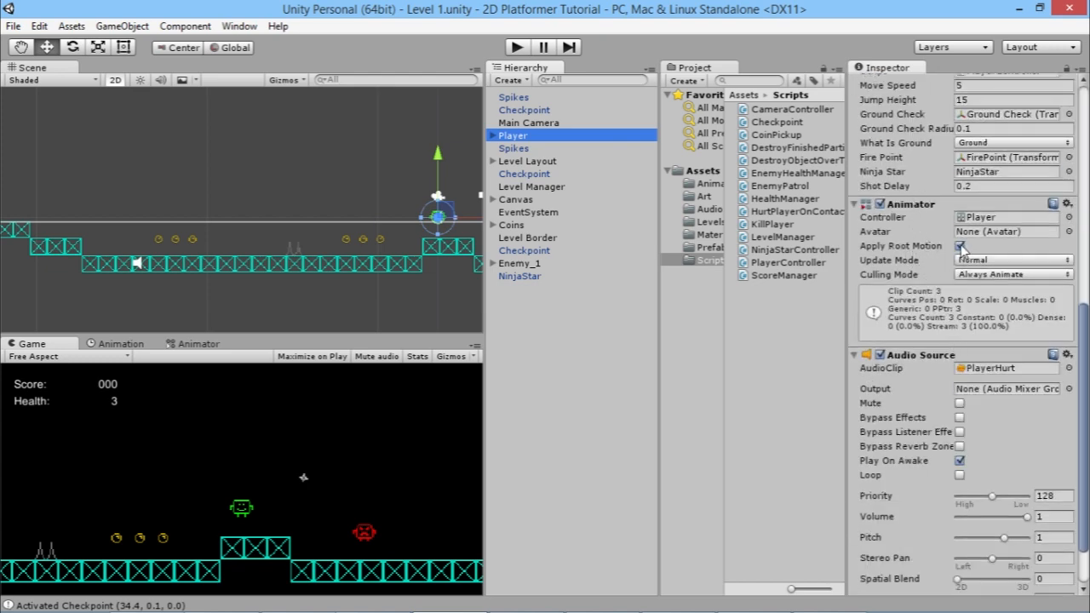
{"action": "left_click", "coordinate": [960, 245]}
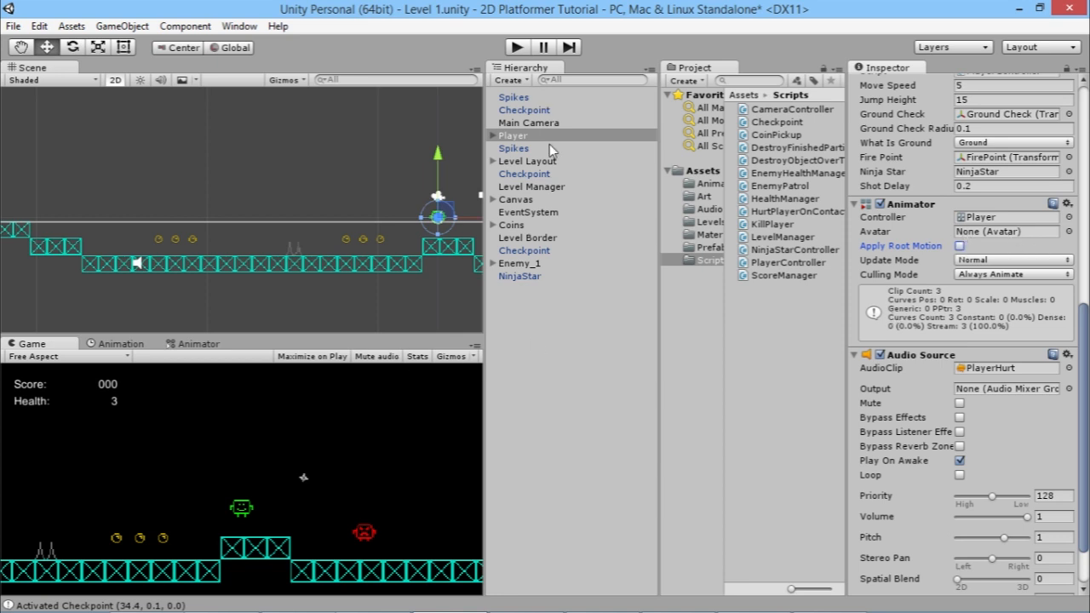
Inspect Enemy_1's Animator settings and stop the level's test run
{"action": "left_click", "coordinate": [520, 264]}
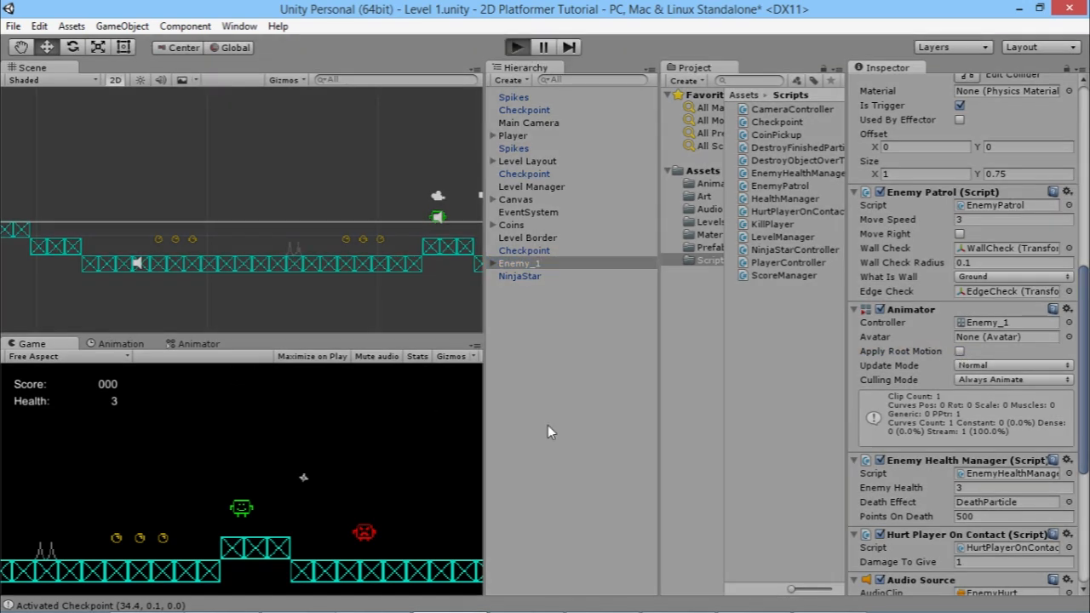
{"action": "mouse_move", "coordinate": [396, 400]}
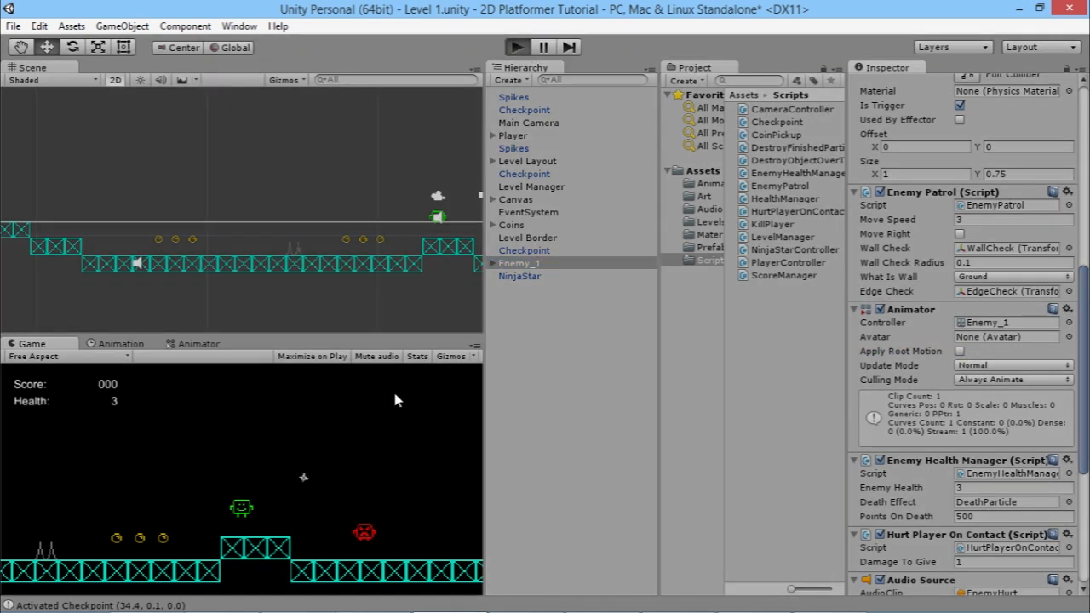
{"action": "mouse_move", "coordinate": [379, 475]}
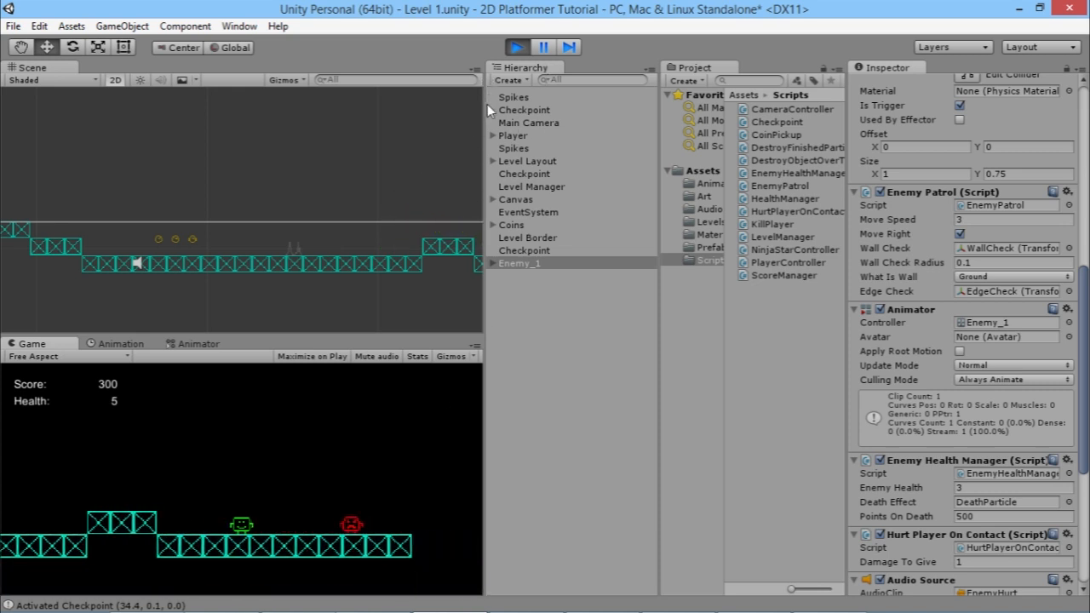
{"action": "left_click", "coordinate": [516, 47]}
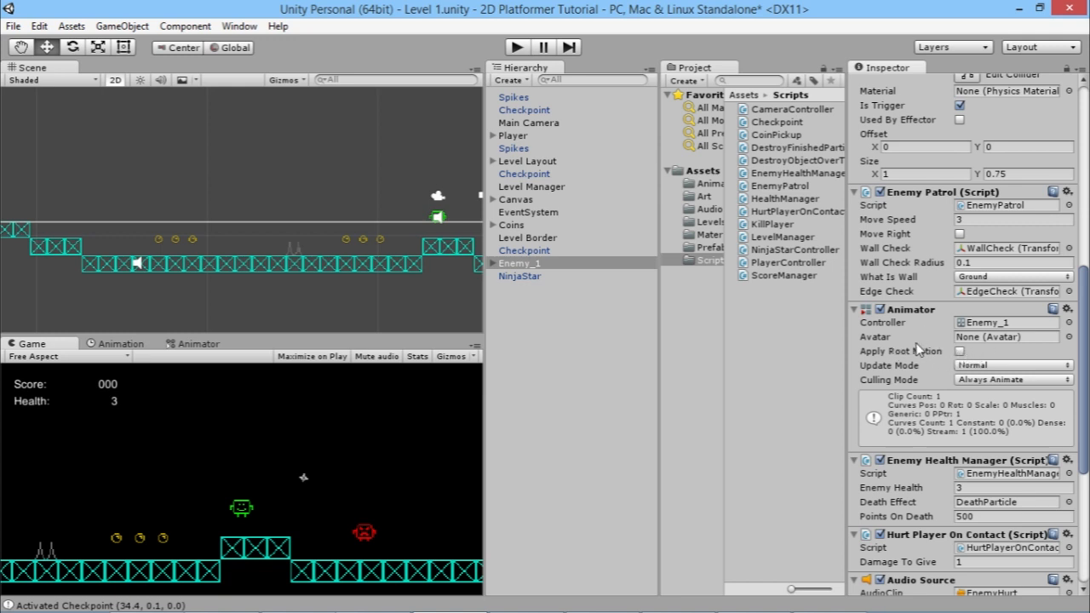
{"action": "mouse_move", "coordinate": [205, 183]}
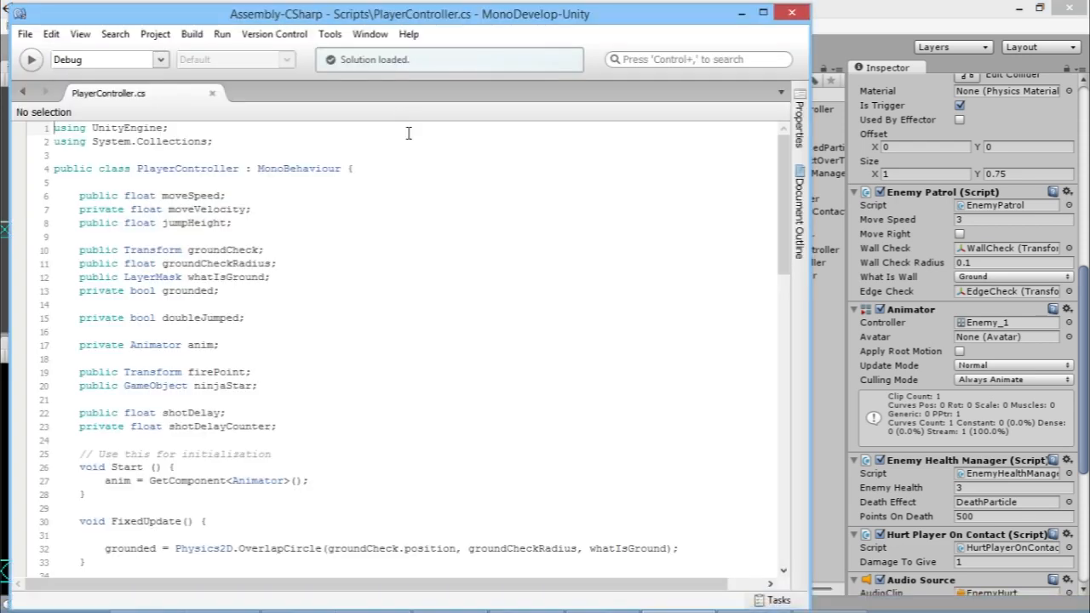
{"action": "mouse_move", "coordinate": [442, 308]}
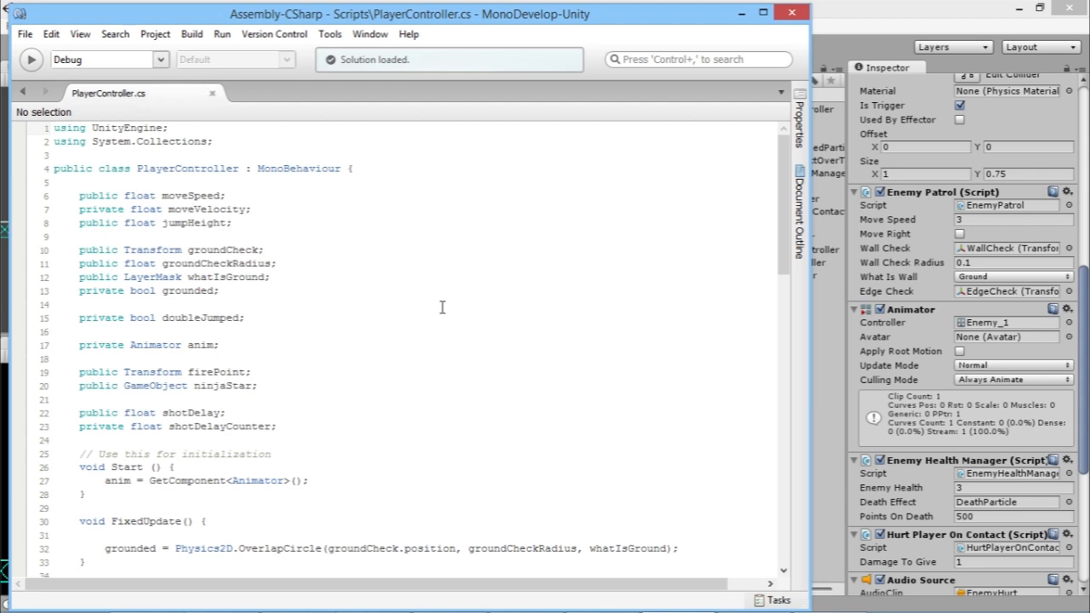
Review the Update movement code around the Rigidbody2D velocity line in PlayerController.cs
{"action": "scroll", "scroll_direction": "down", "scroll_amount": 3}
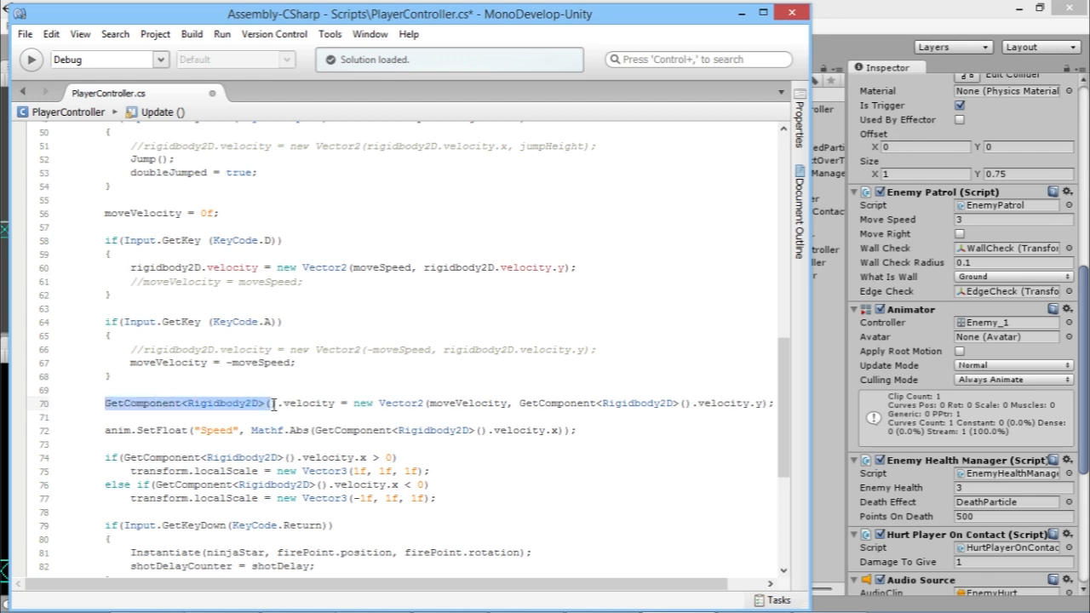
{"action": "left_click", "coordinate": [275, 402]}
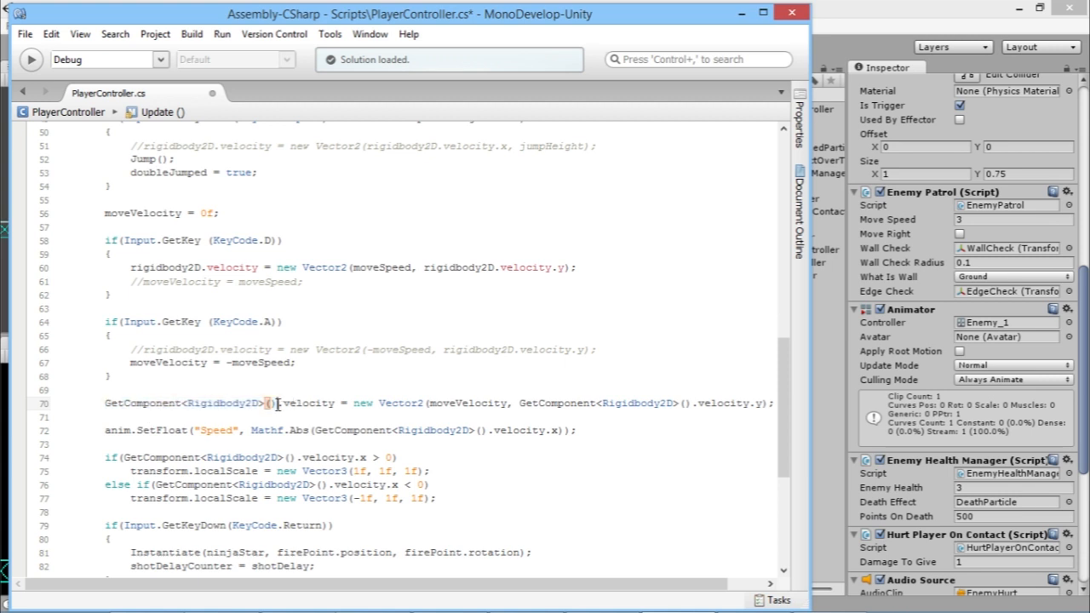
{"action": "mouse_move", "coordinate": [307, 402]}
{"action": "type", "text": "//"}
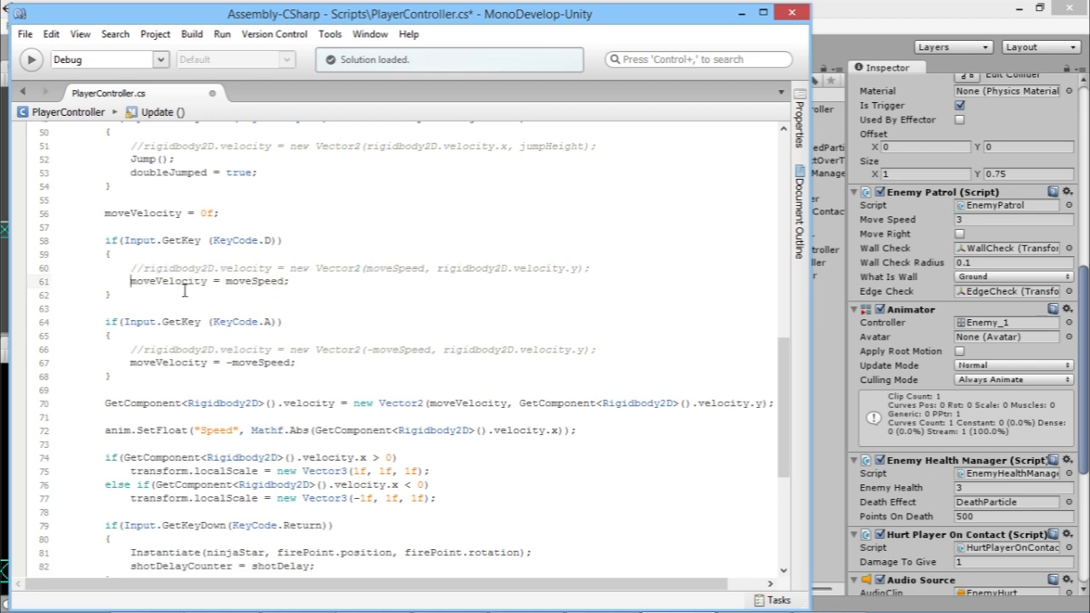
{"action": "scroll", "scroll_direction": "up", "scroll_amount": 3}
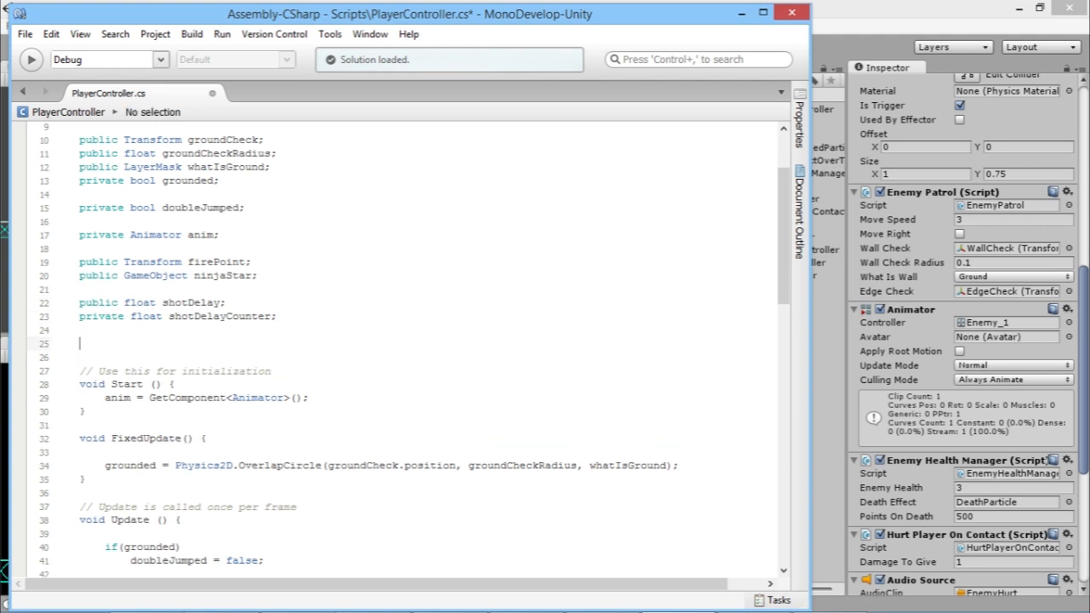
Declare the field 'private Rigidbody2D myrigidbody2D;' in PlayerController
{"action": "type", "text": "publi"}
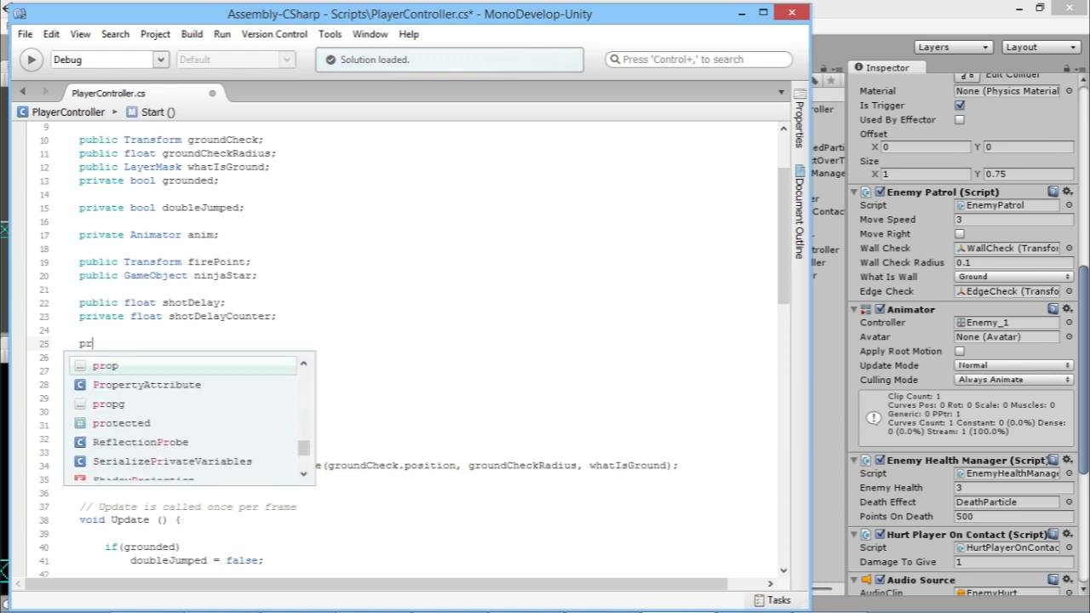
{"action": "type", "text": "ivate"}
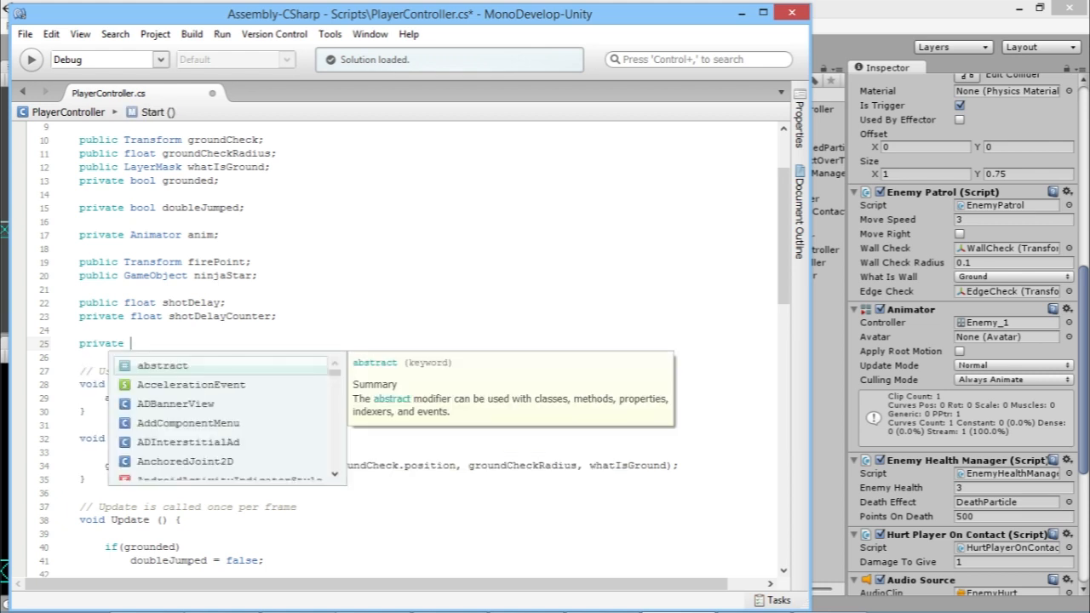
{"action": "type", "text": "Rigidbody2D"}
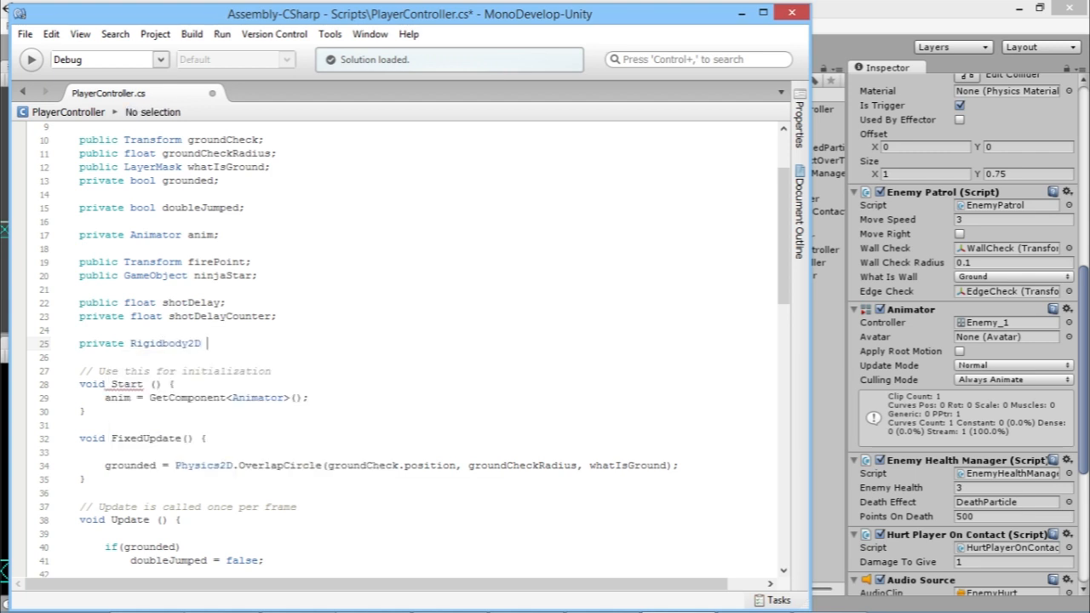
{"action": "type", "text": "myrig"}
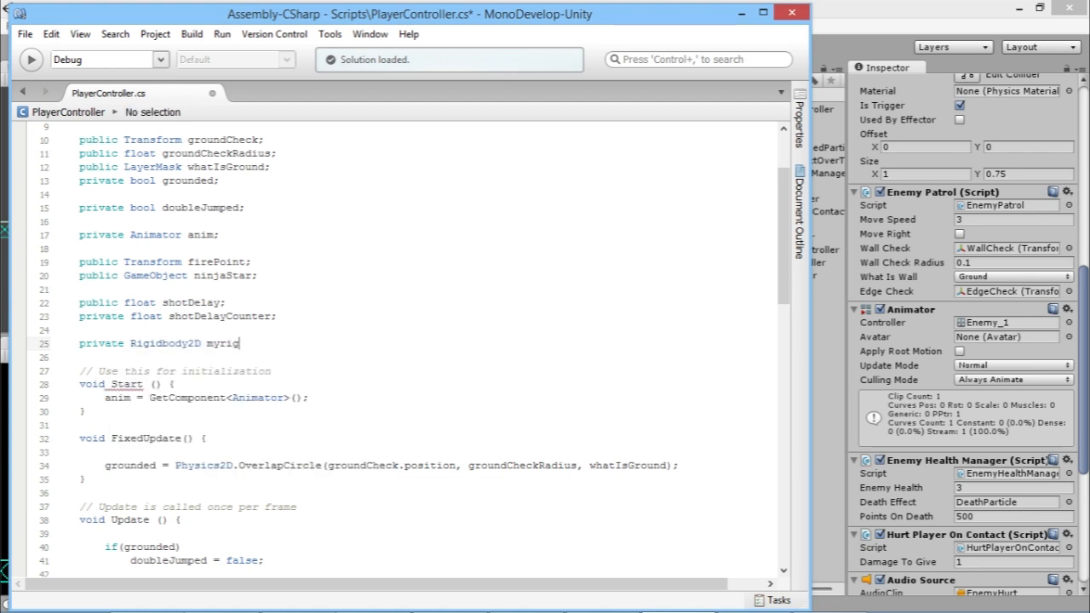
{"action": "type", "text": "idbody"}
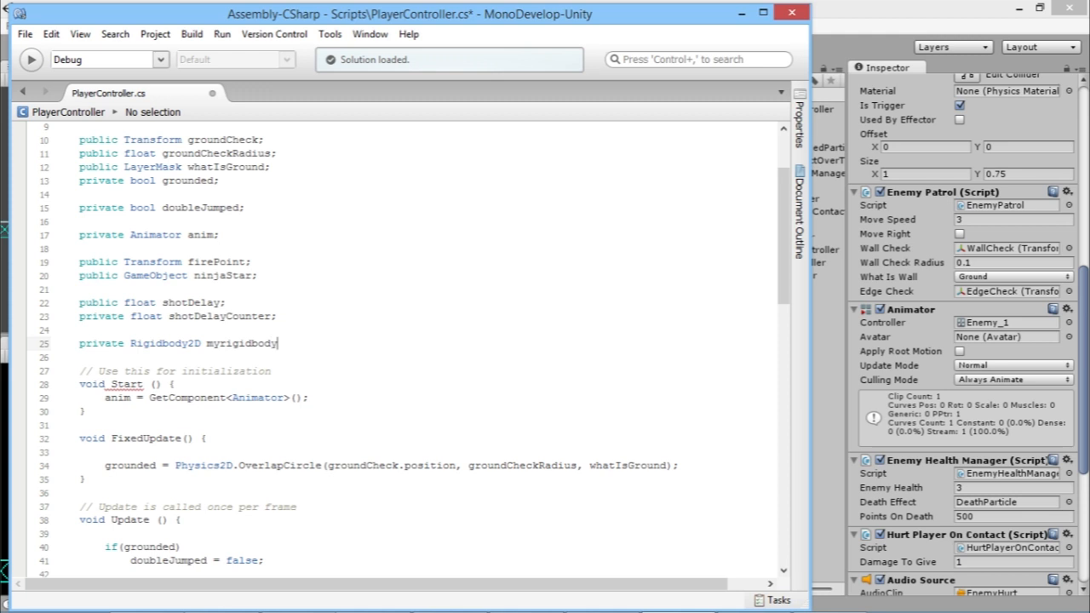
{"action": "type", "text": "2D;"}
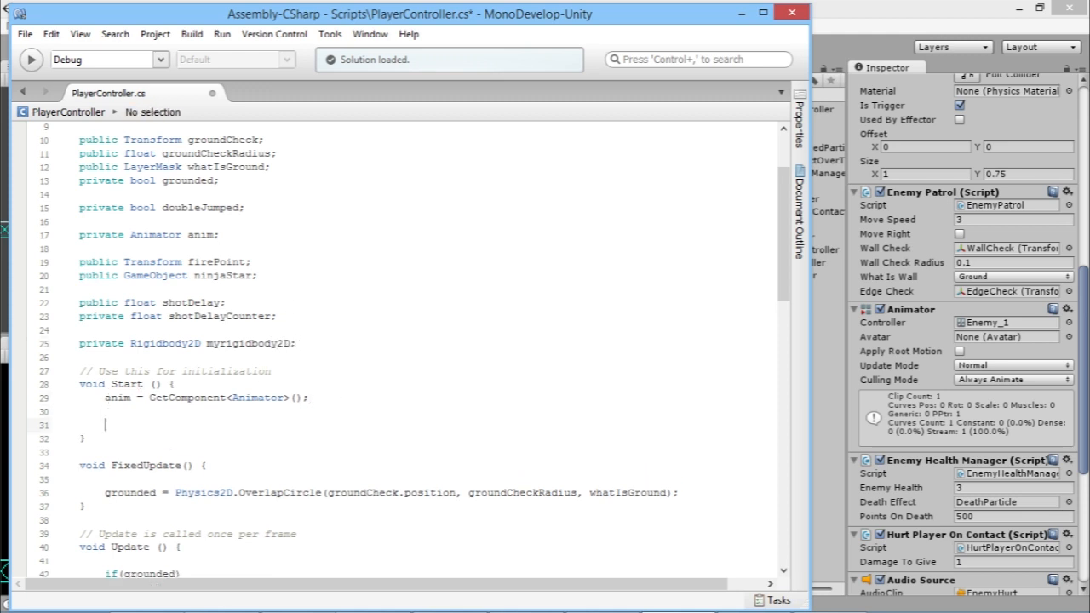
Assign 'myrigidbody2D = GetComponent<Rigidbody2D>();' inside Start()
{"action": "type", "text": "myrigidbody2D"}
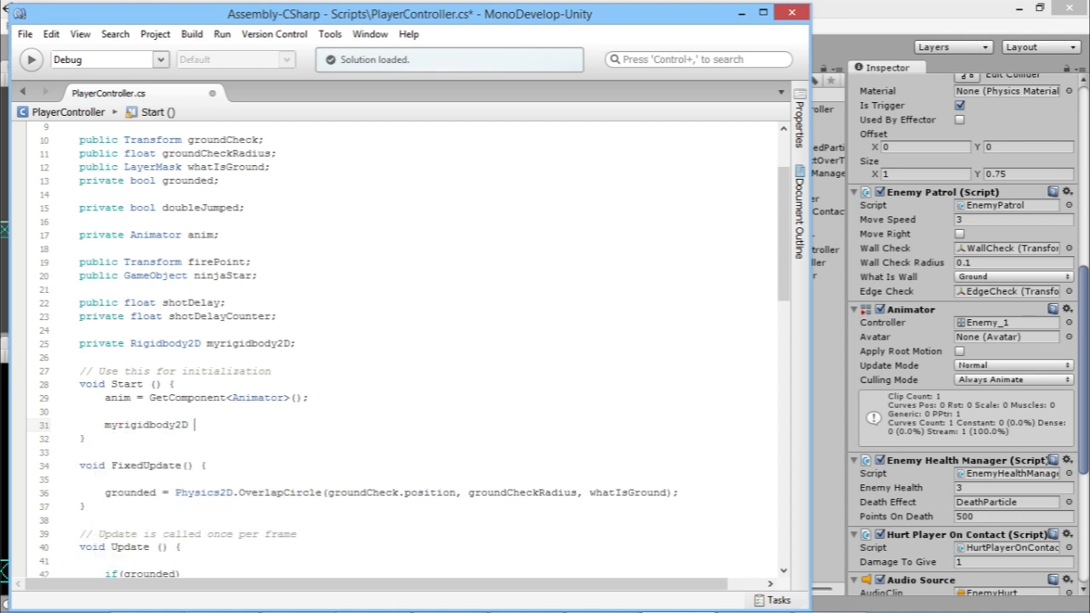
{"action": "type", "text": "= Get"}
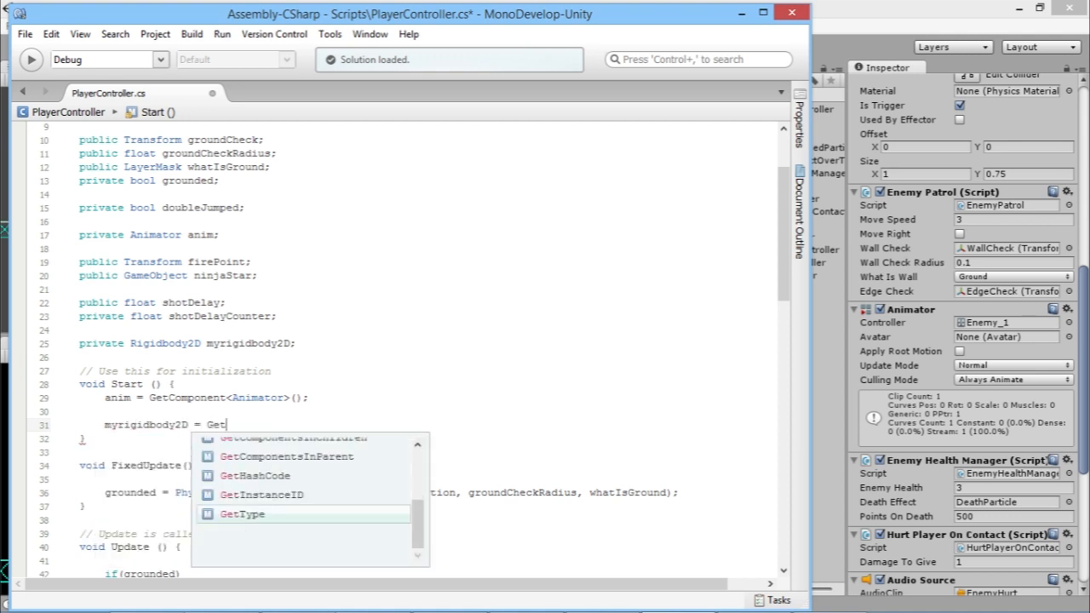
{"action": "type", "text": "Component"}
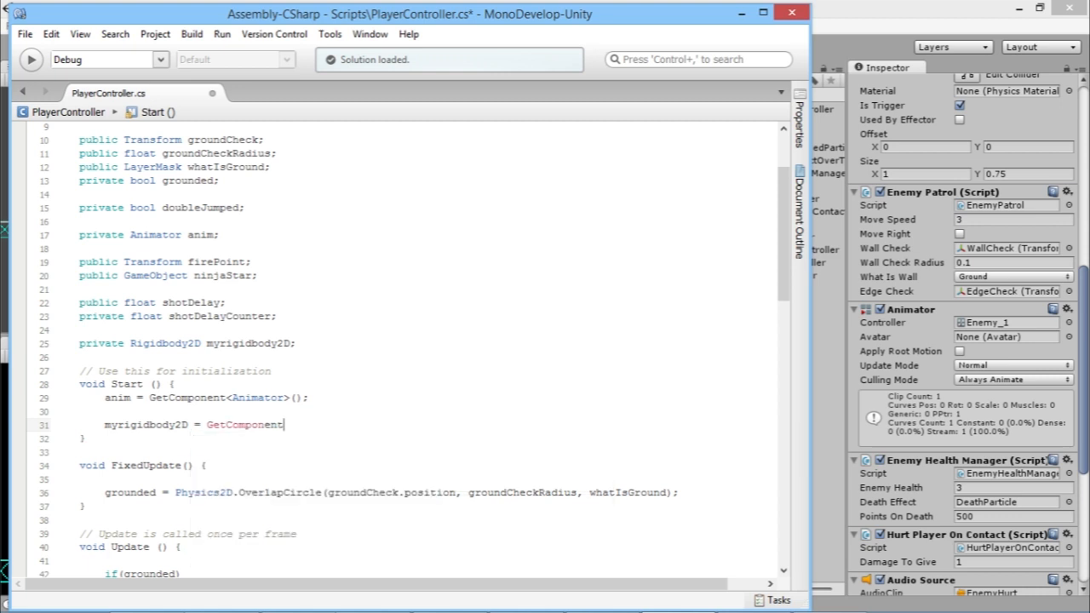
{"action": "type", "text": "<"}
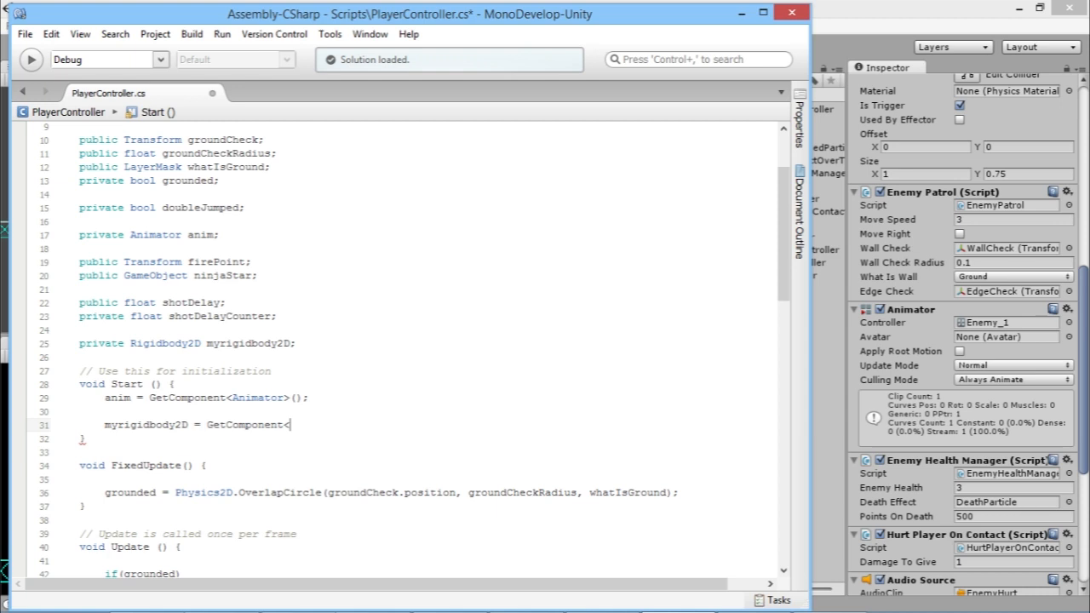
{"action": "type", "text": "Rigidbody2D>"}
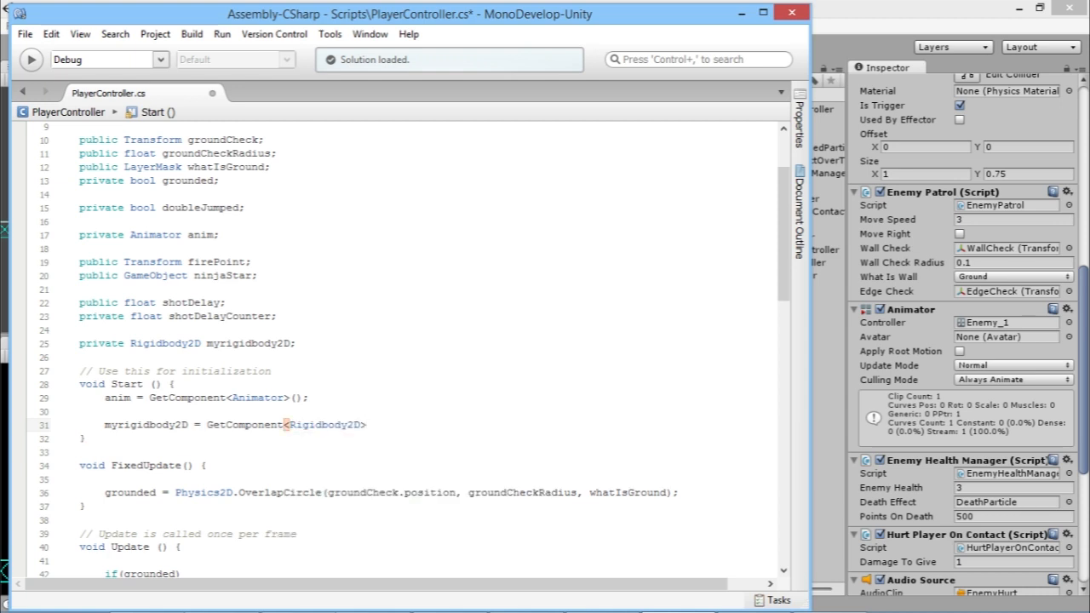
{"action": "type", "text": "();"}
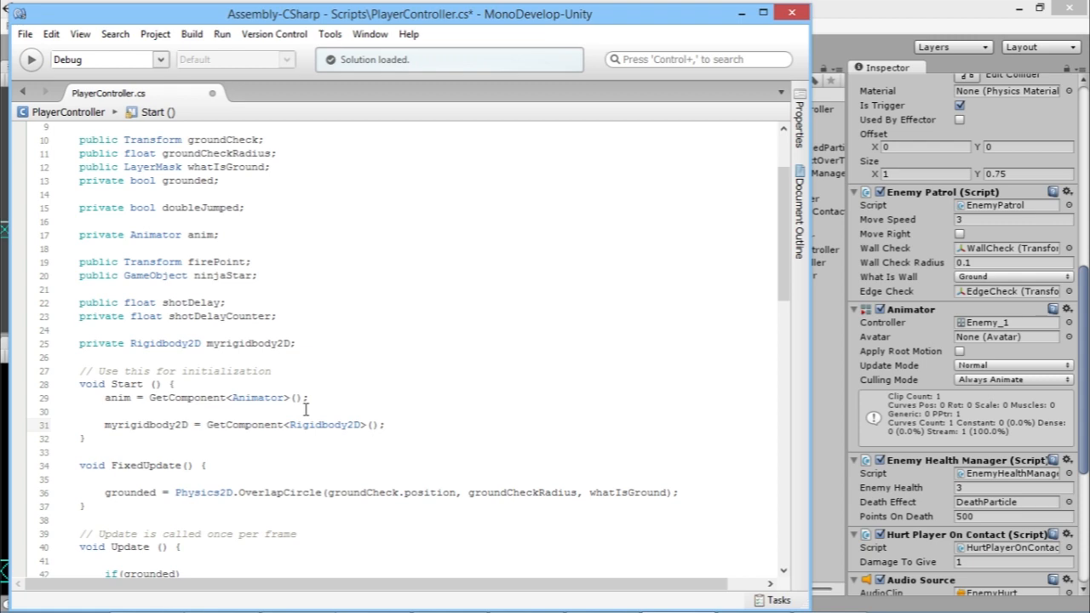
Replace the GetComponent<Rigidbody2D>() call on line 74 with myrigidbody2D
{"action": "scroll", "scroll_direction": "down", "scroll_amount": 3}
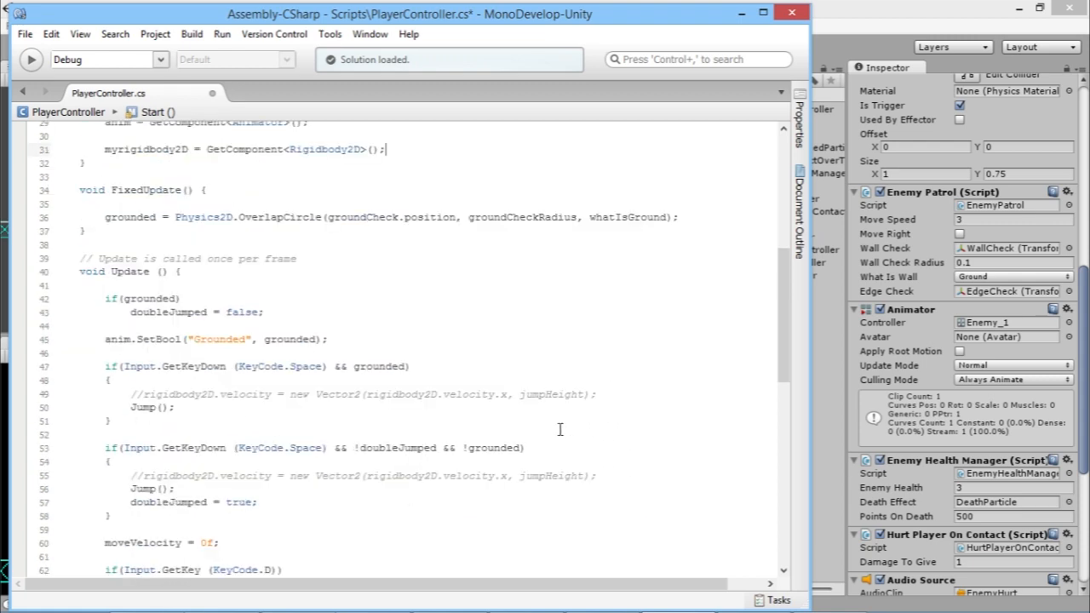
{"action": "scroll", "scroll_direction": "down", "scroll_amount": 3}
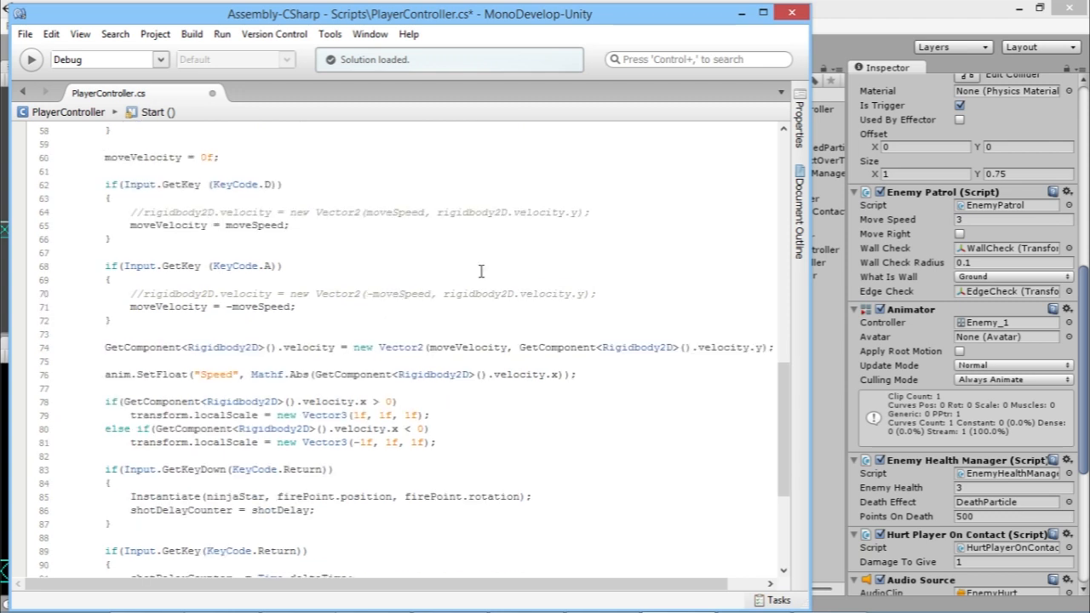
{"action": "mouse_move", "coordinate": [460, 354]}
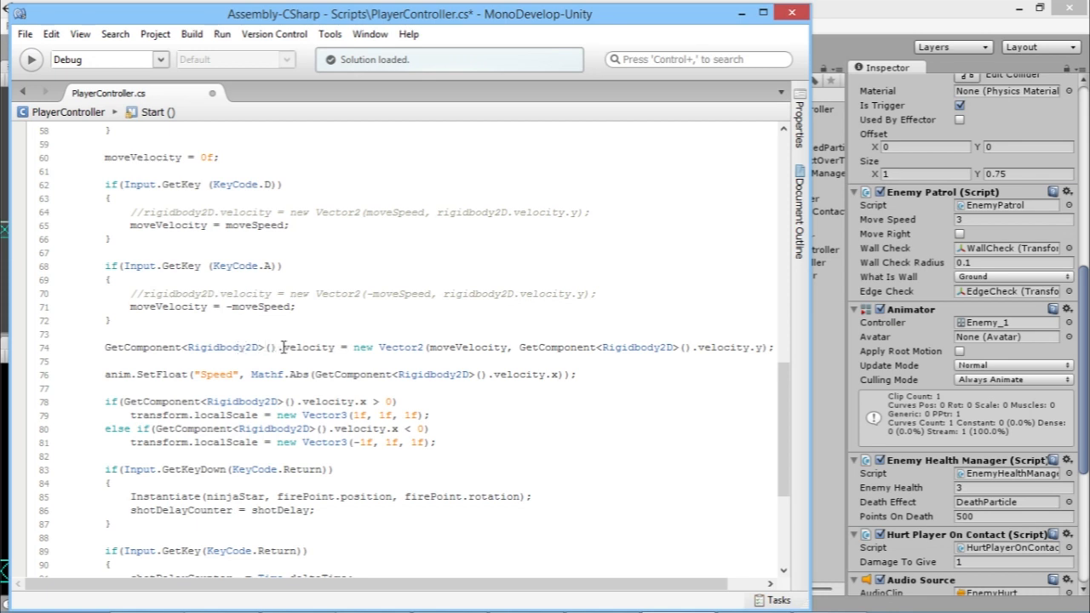
{"action": "mouse_move", "coordinate": [309, 346]}
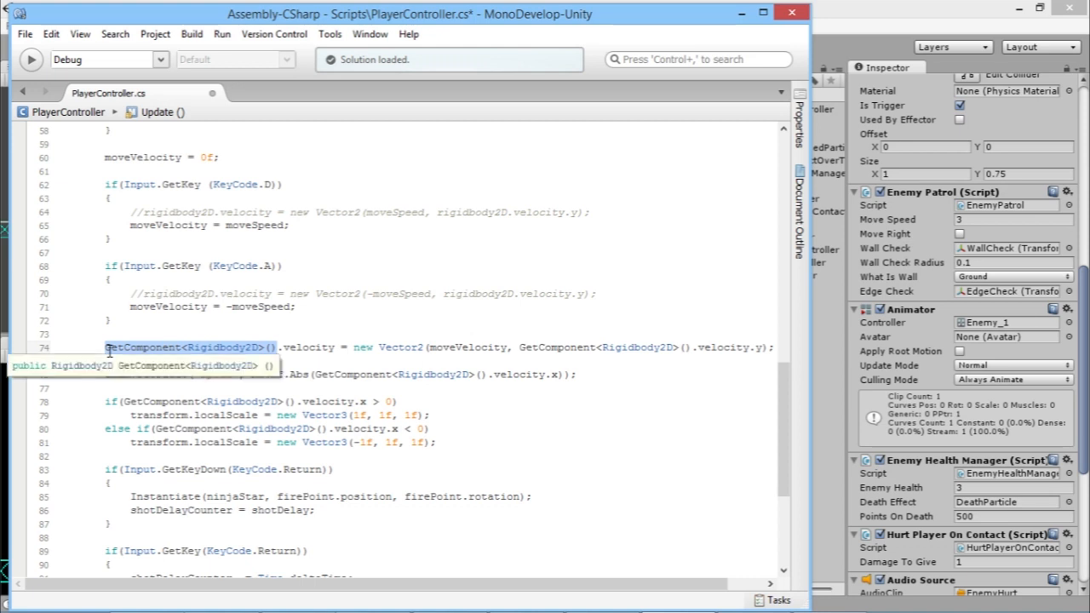
{"action": "key", "text": "Delete"}
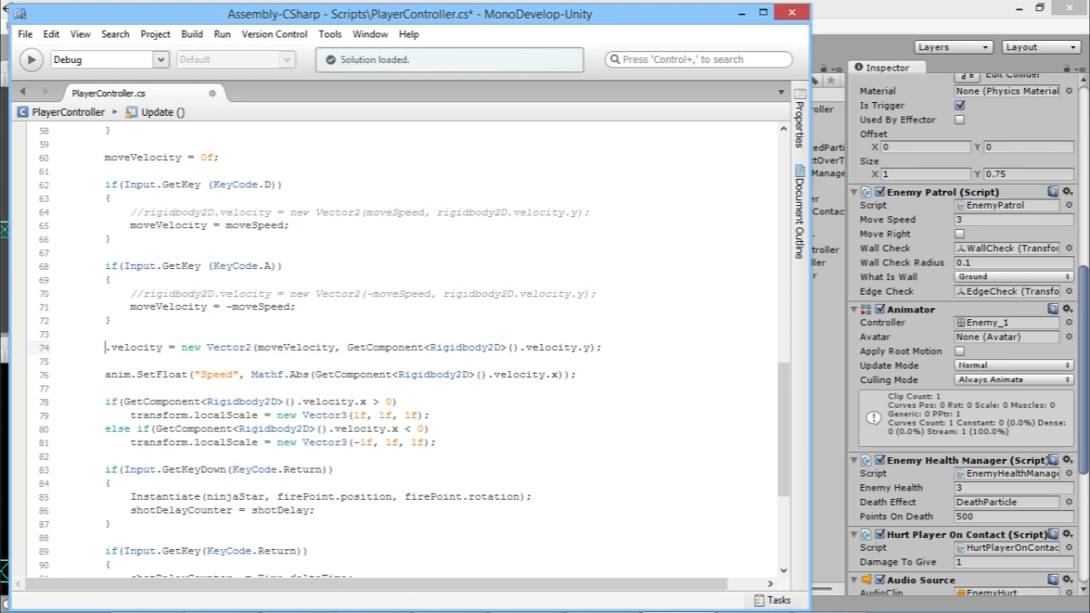
{"action": "type", "text": "myrigidbody2D"}
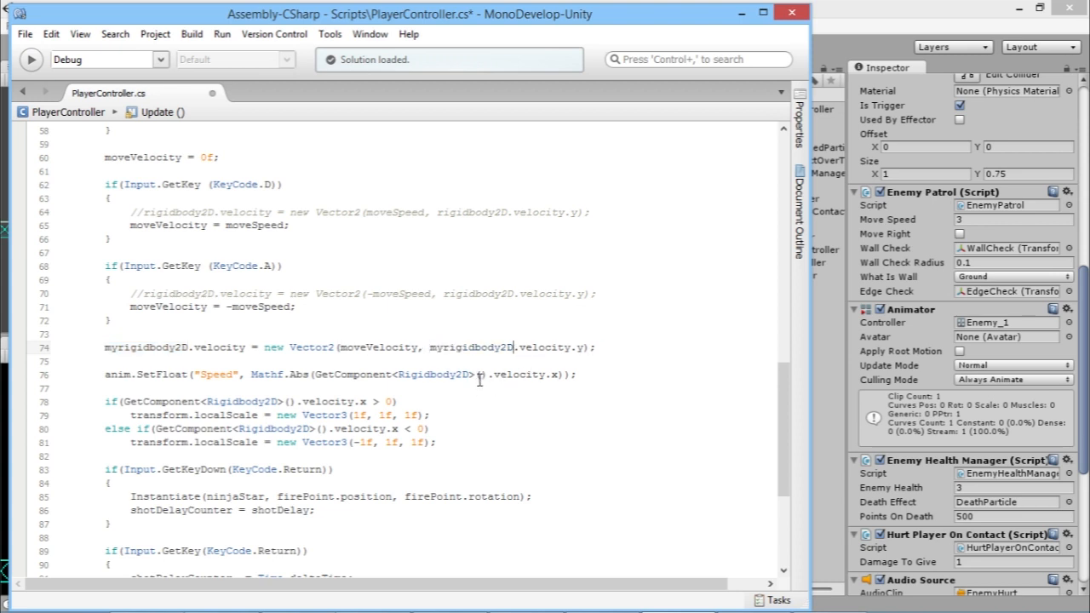
Select the GetComponent calls in the Speed line and the x-velocity check
{"action": "double_click", "coordinate": [390, 374]}
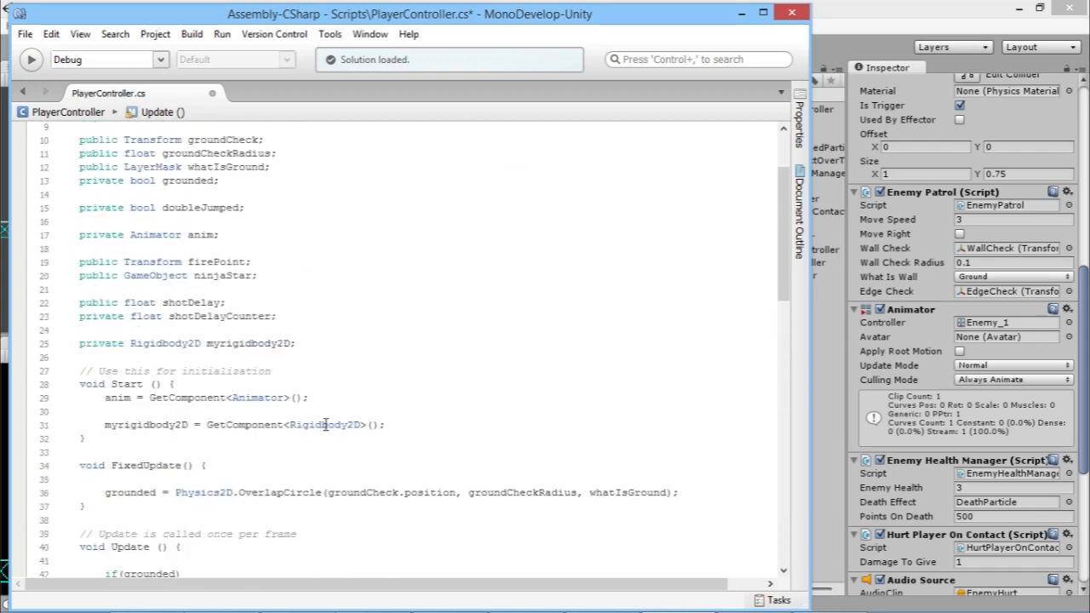
{"action": "scroll", "scroll_direction": "down", "scroll_amount": 3}
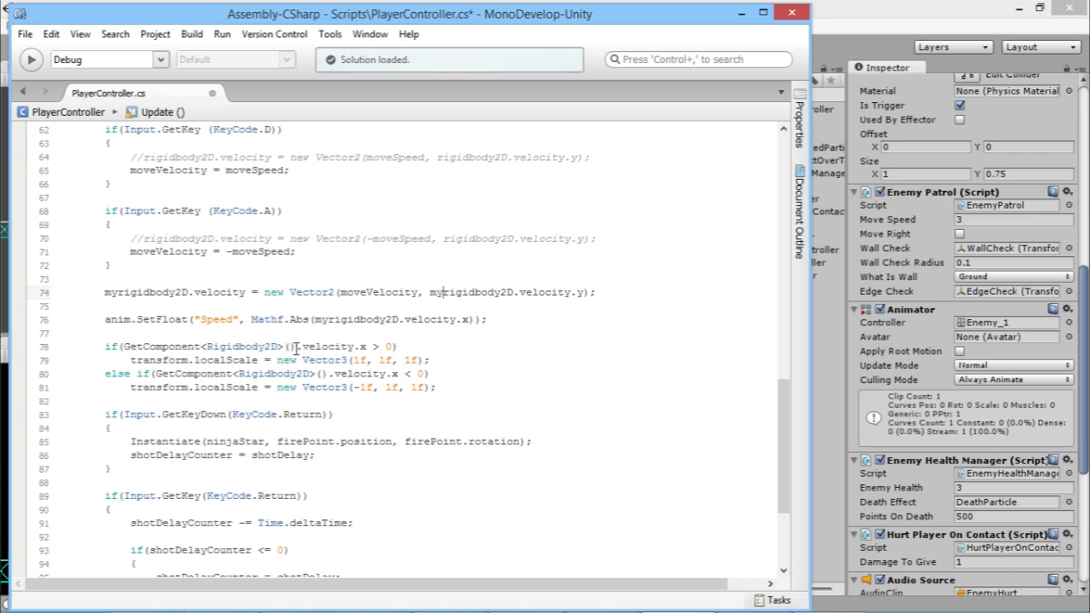
{"action": "double_click", "coordinate": [208, 347]}
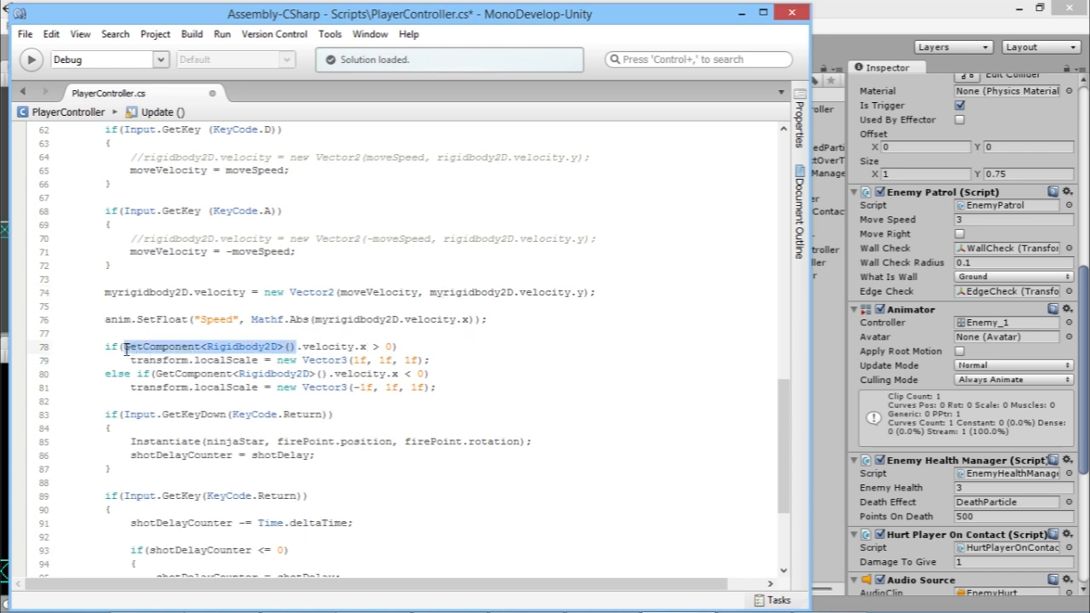